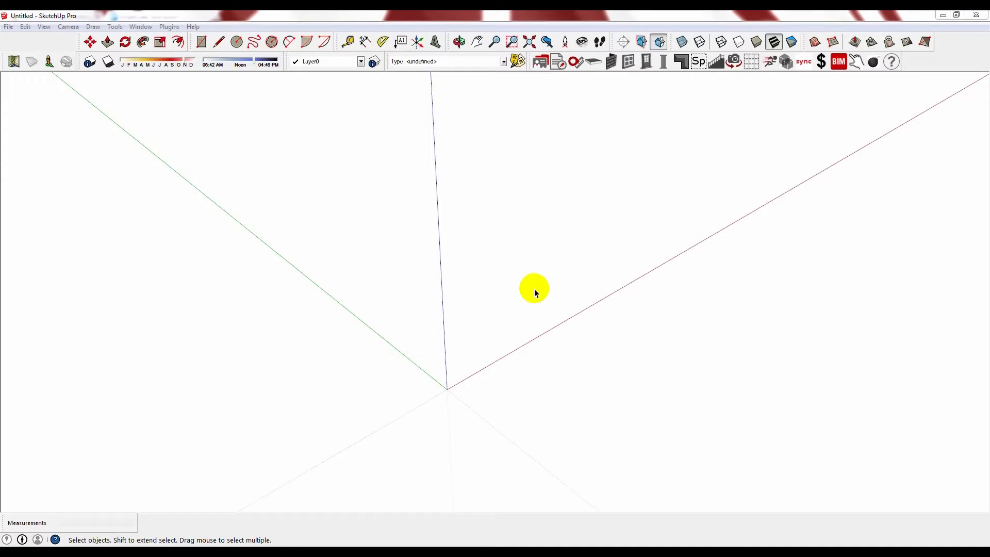
mouse_move(610, 225)
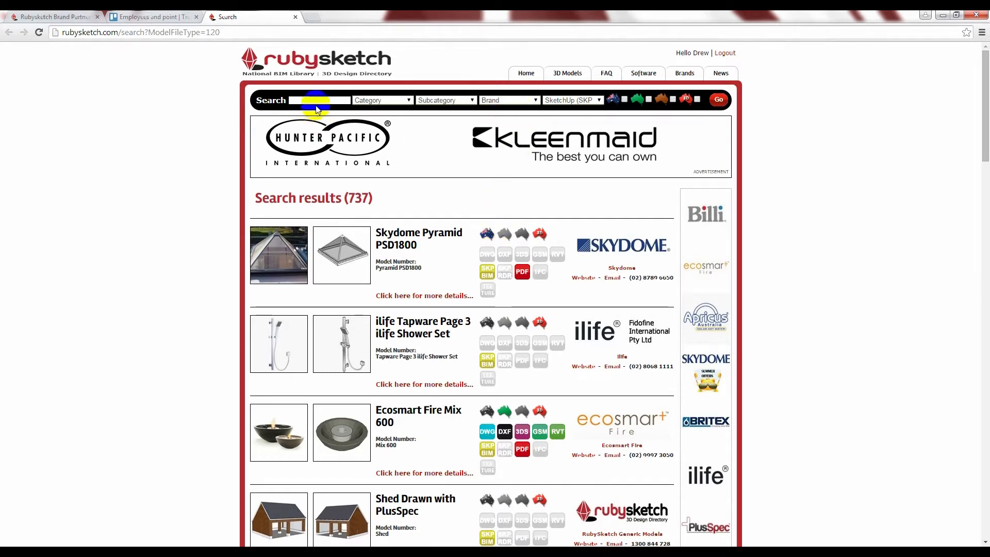
Search RubySketch for 'toilet', download the Britex Toilet Suite SKP and place it in the scene
type("toilet")
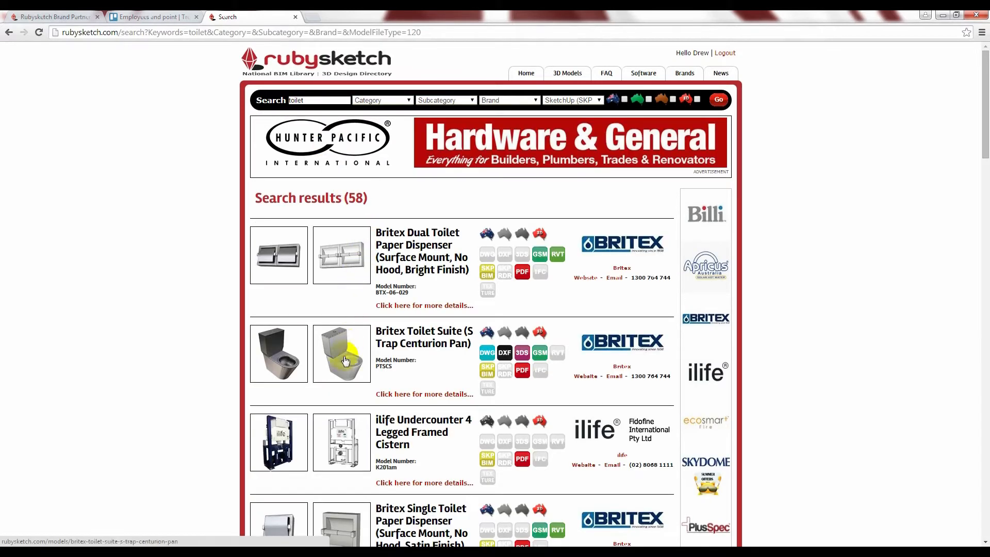
mouse_move(487, 358)
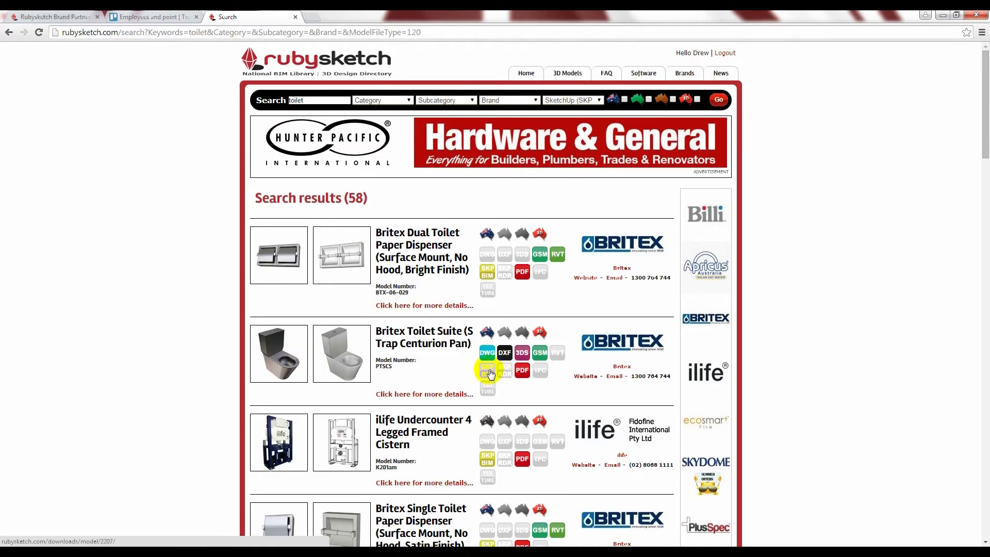
left_click(488, 372)
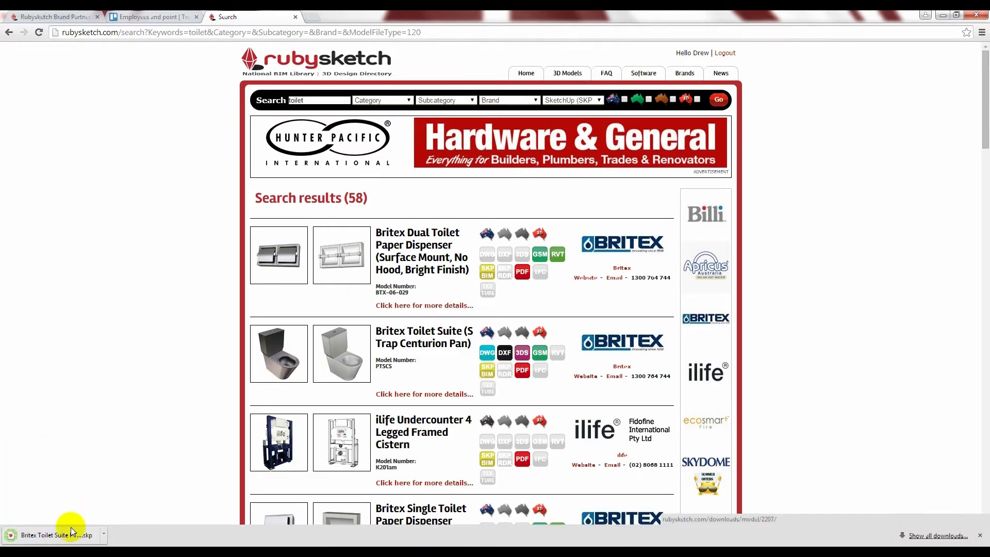
left_click(54, 535)
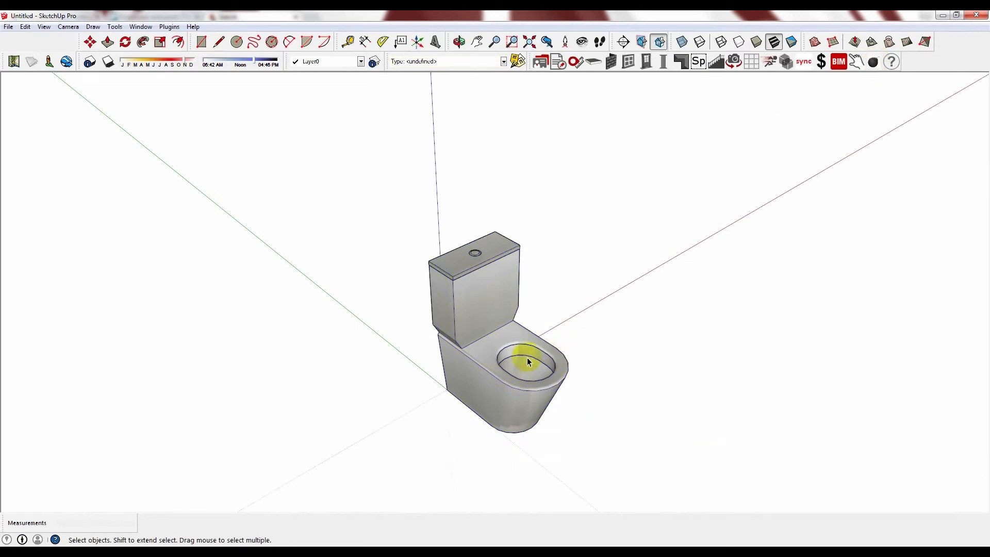
Show the toilet suite's Component Options with Britex product details, contacts and features via Dynamic Components
right_click(527, 362)
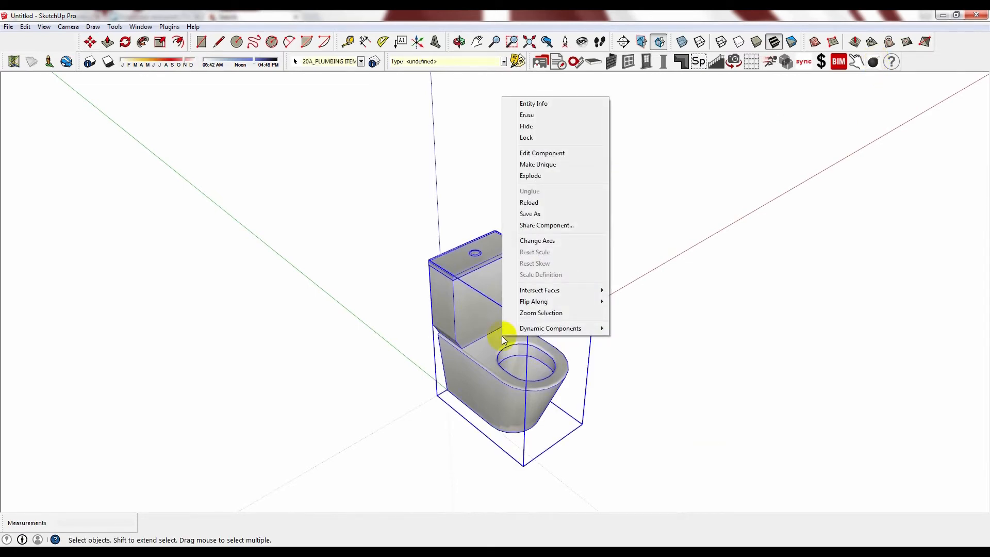
mouse_move(549, 328)
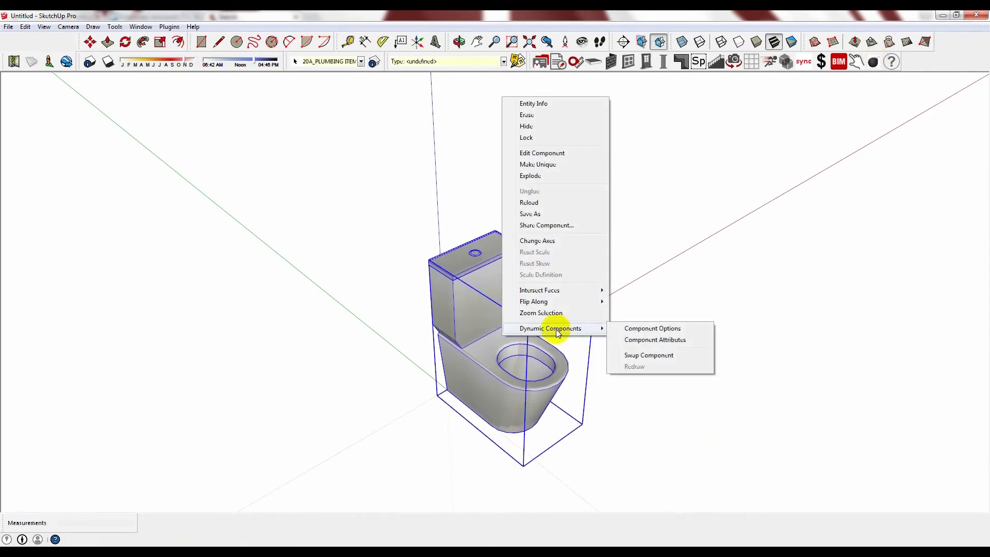
left_click(652, 327)
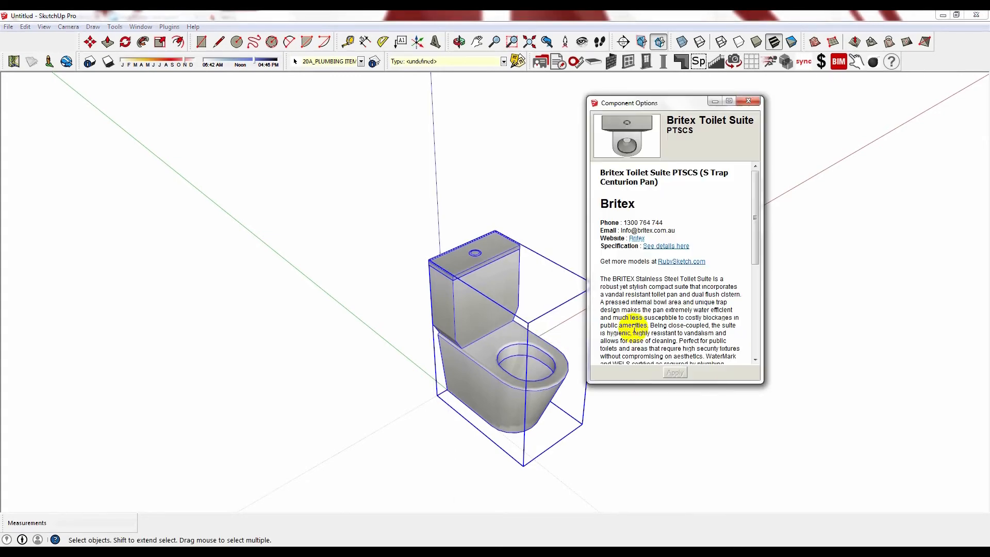
scroll("down", 3)
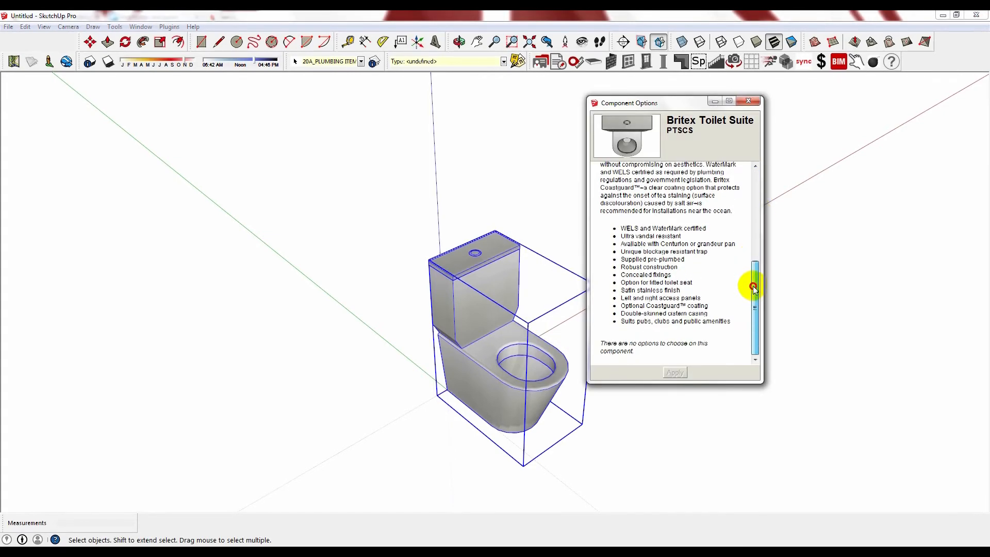